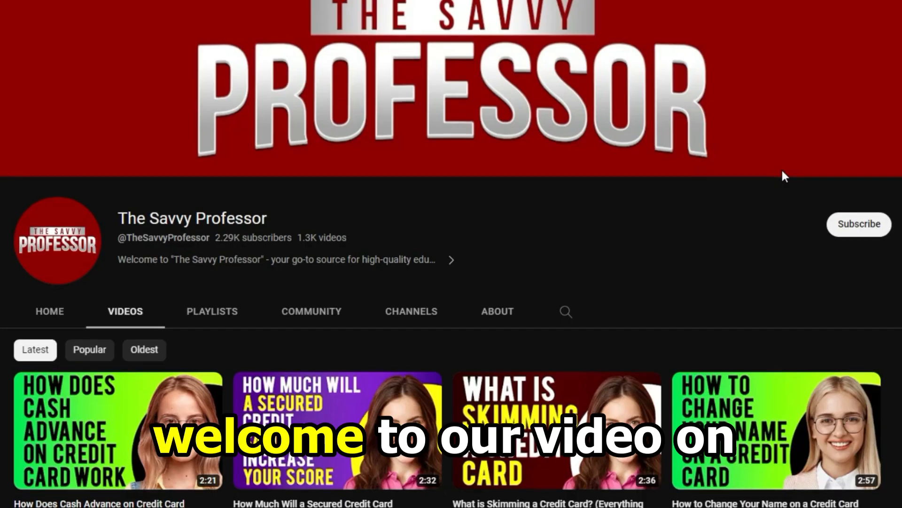
- Scroll the Qustodio page through its screenshot carousel and description down to What's New
scroll("down", 3)
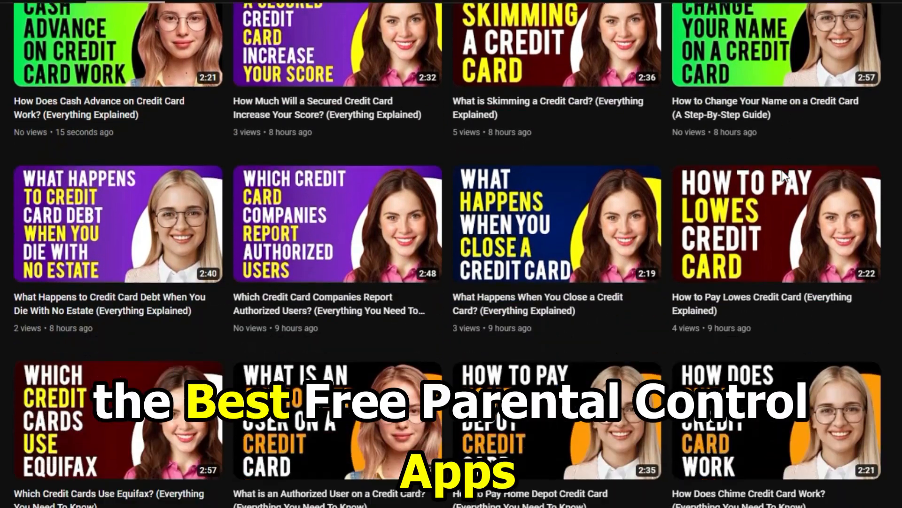
scroll("down", 3)
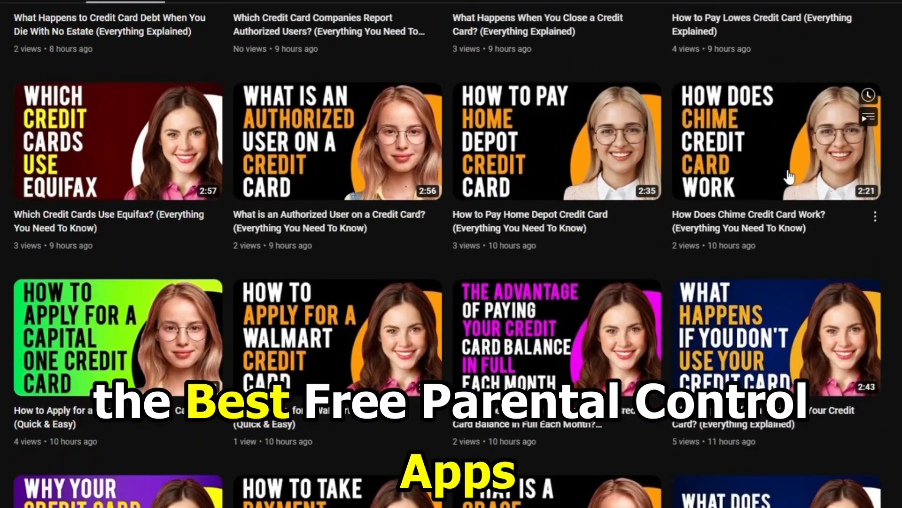
scroll("down", 3)
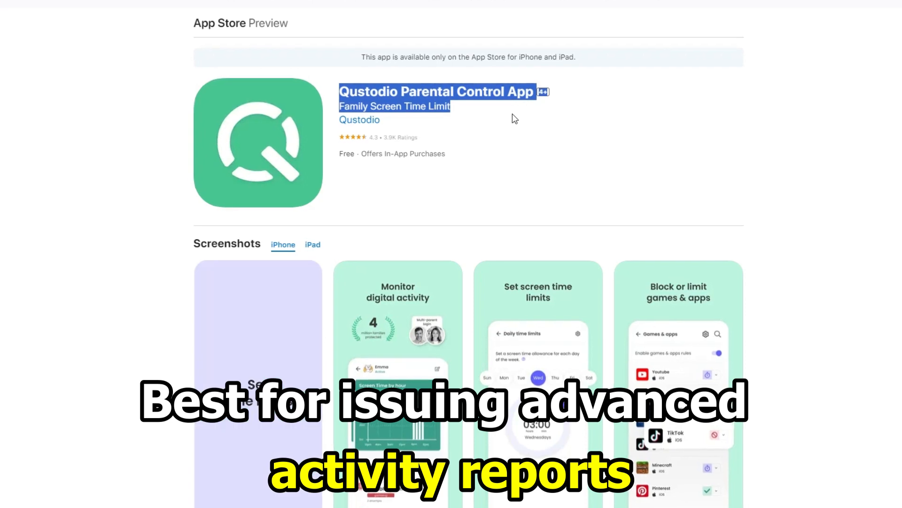
scroll("down", 3)
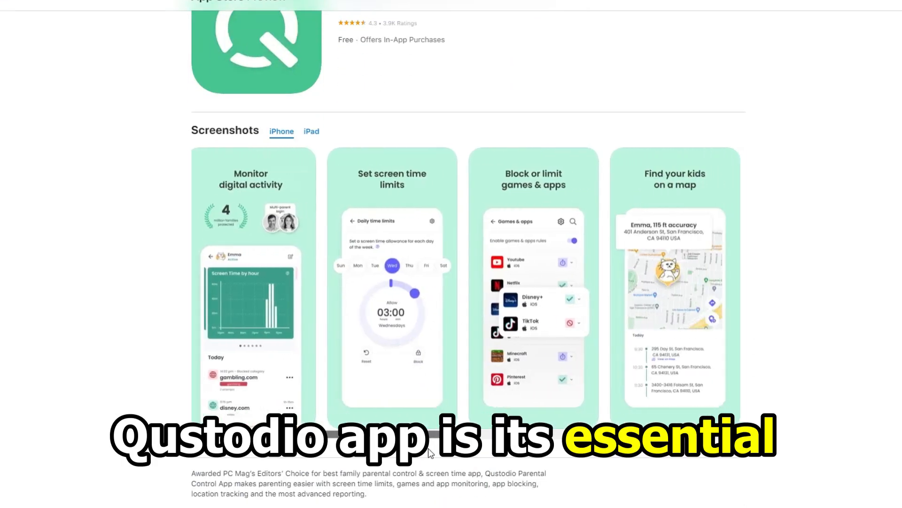
scroll("right", 3)
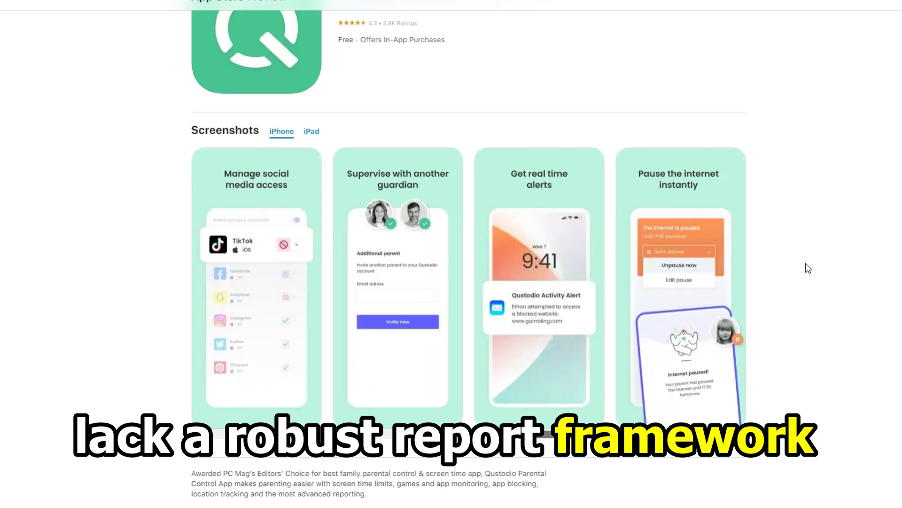
scroll("down", 3)
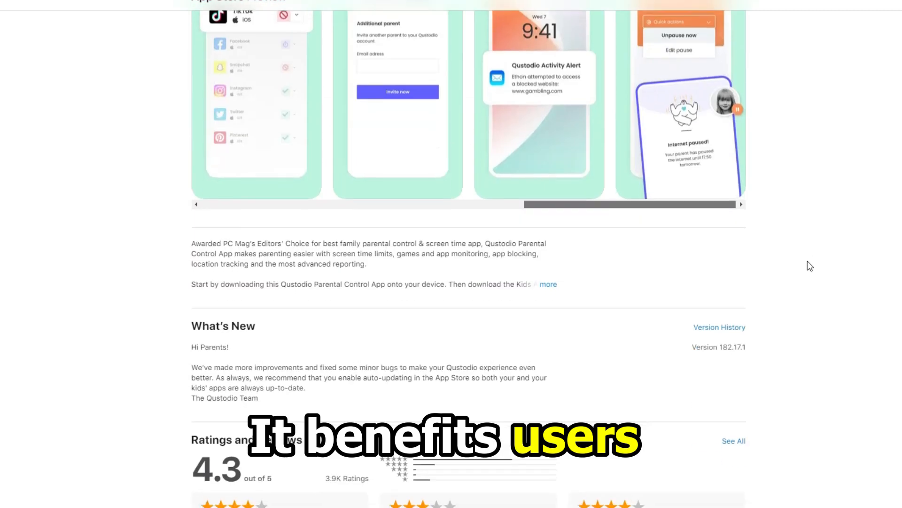
scroll("down", 3)
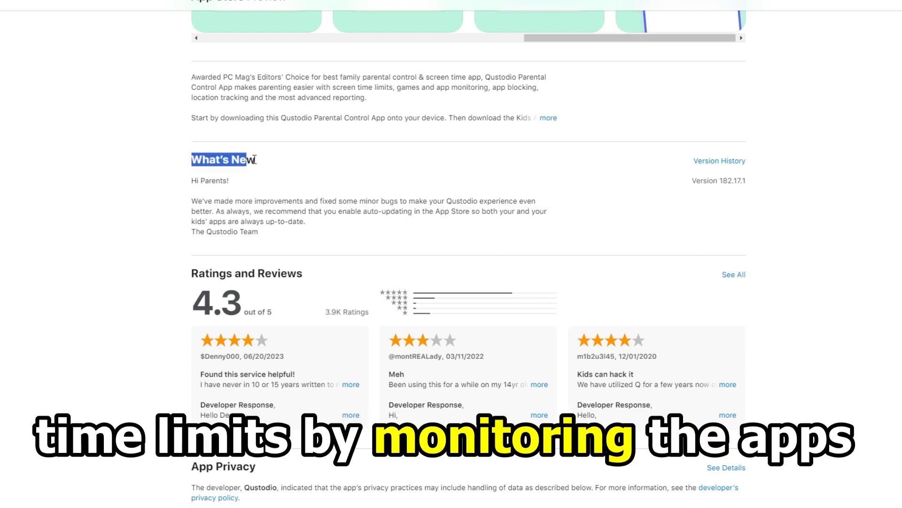
left_click(265, 163)
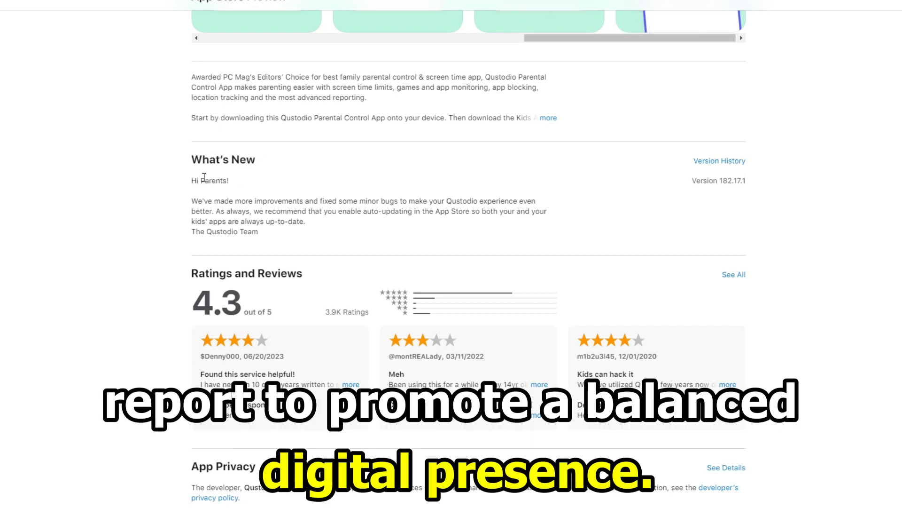
mouse_move(249, 183)
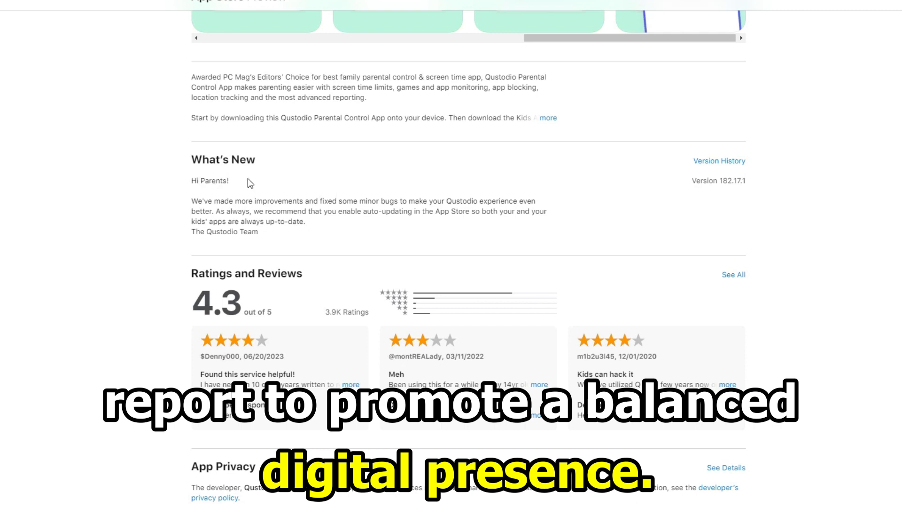
scroll("down", 3)
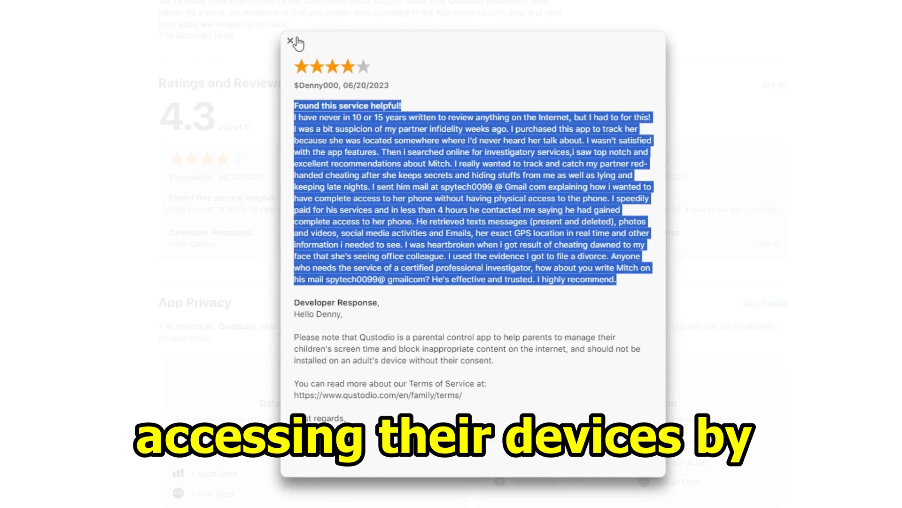
left_click(292, 43)
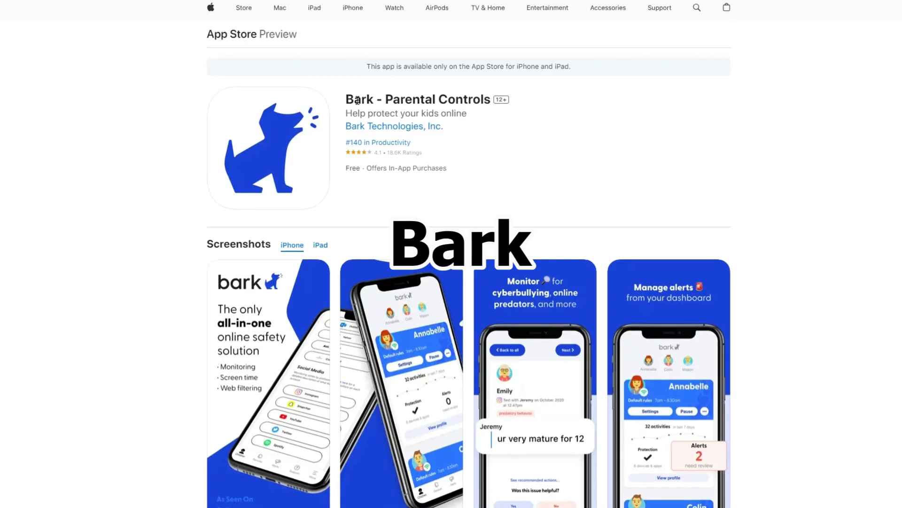
- Highlight the 'Bark - Parental Controls' title and swipe through its screenshot carousel
double_click(417, 95)
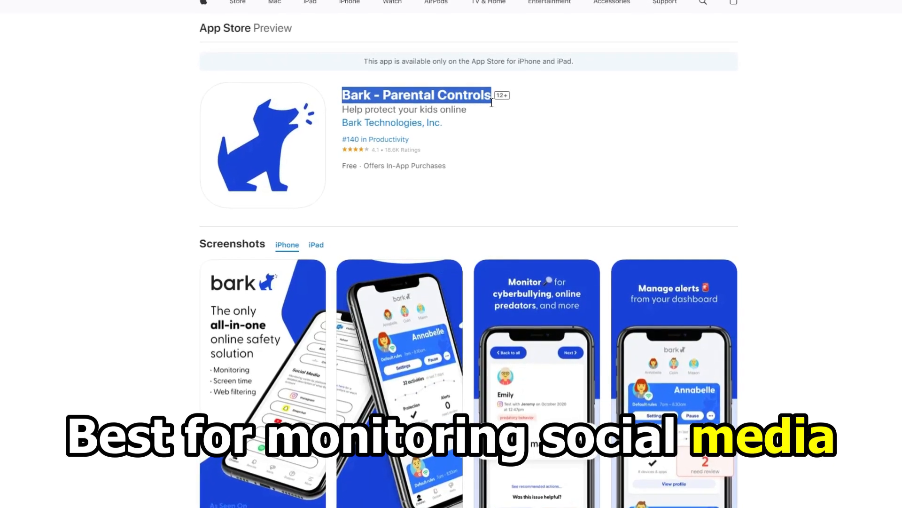
scroll("up", 3)
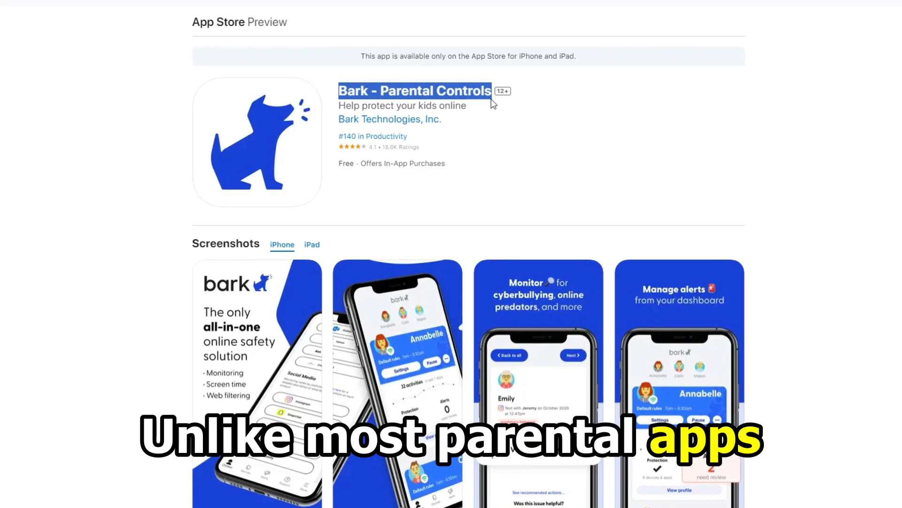
scroll("down", 3)
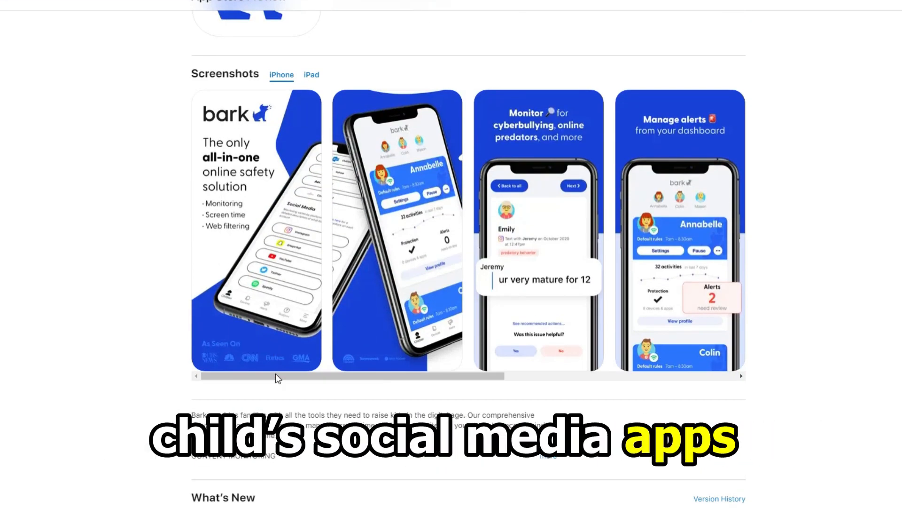
scroll("right", 3)
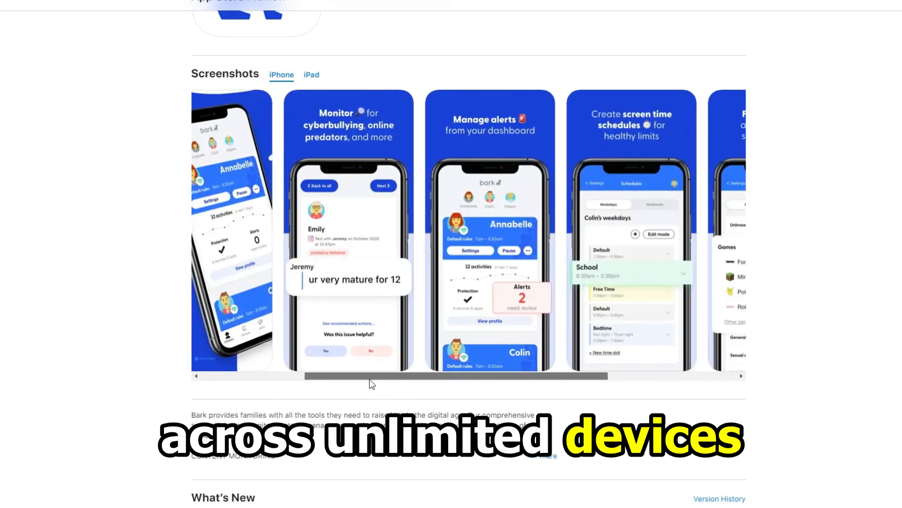
scroll("right", 3)
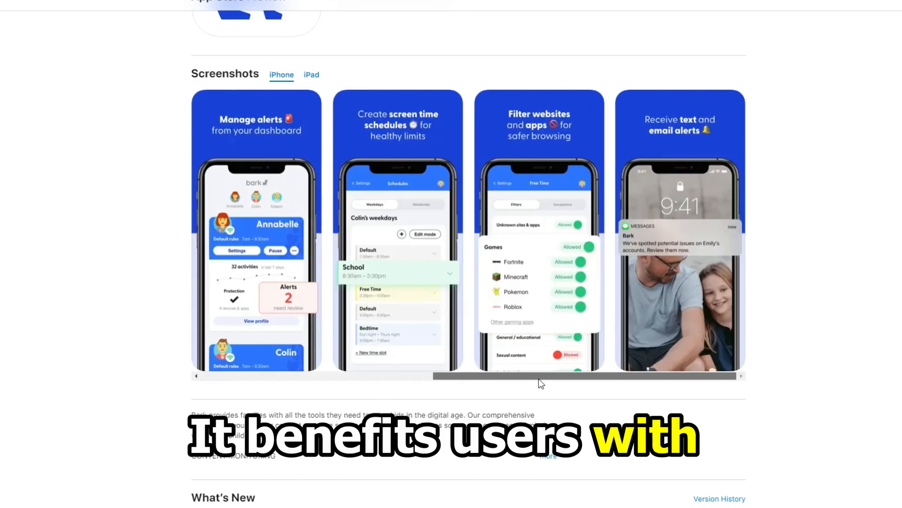
- Scroll down through Bark's full description toward its reviews
scroll("down", 3)
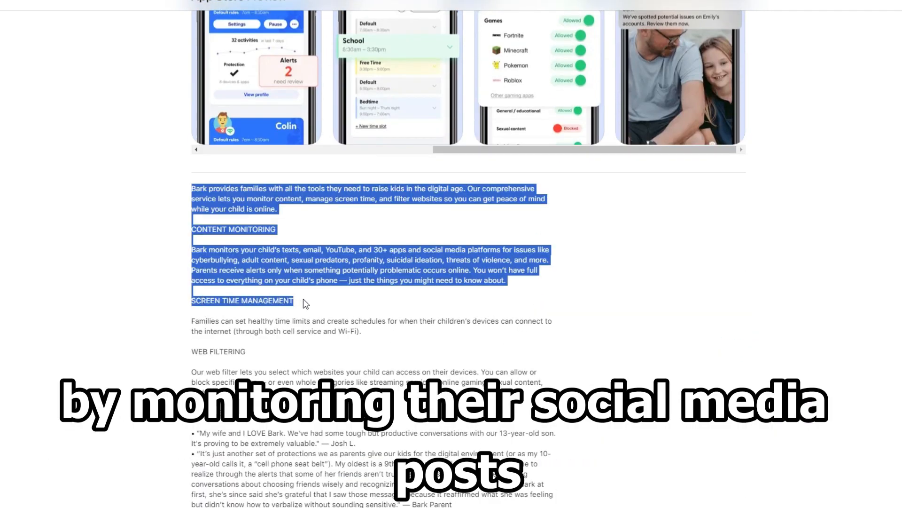
scroll("down", 3)
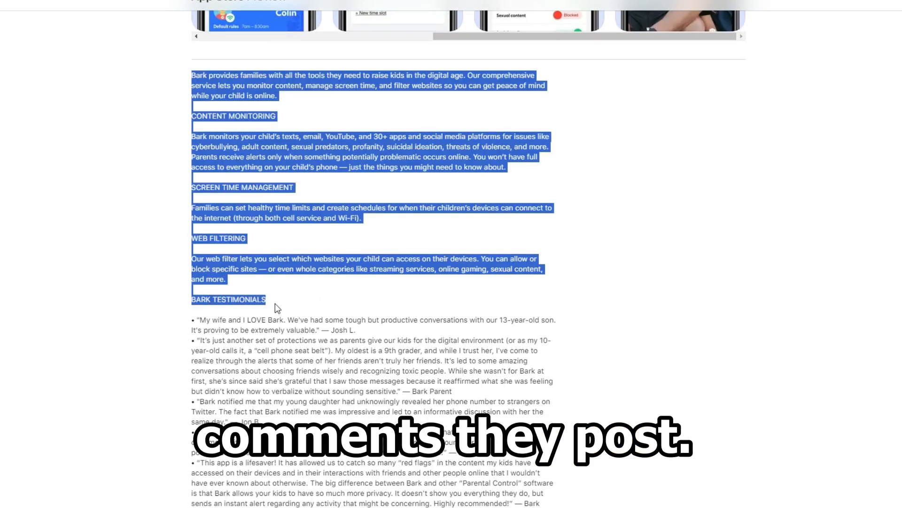
scroll("down", 3)
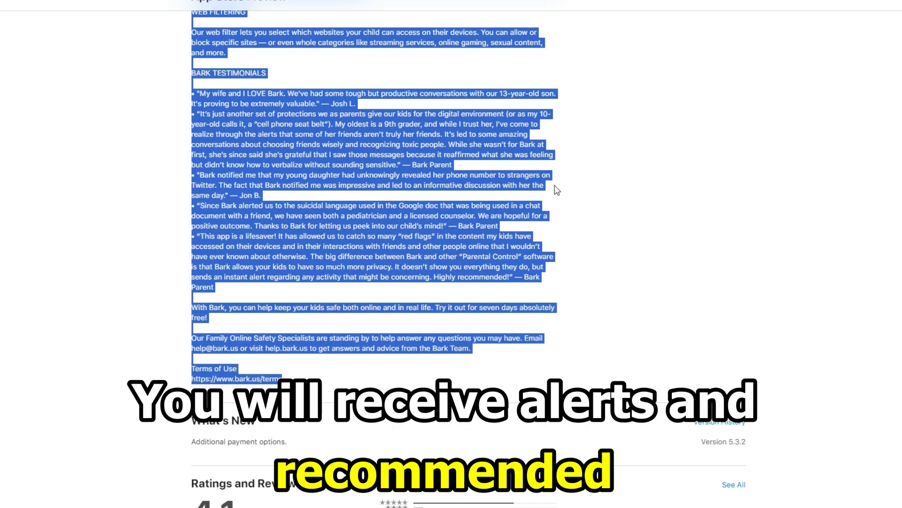
scroll("down", 3)
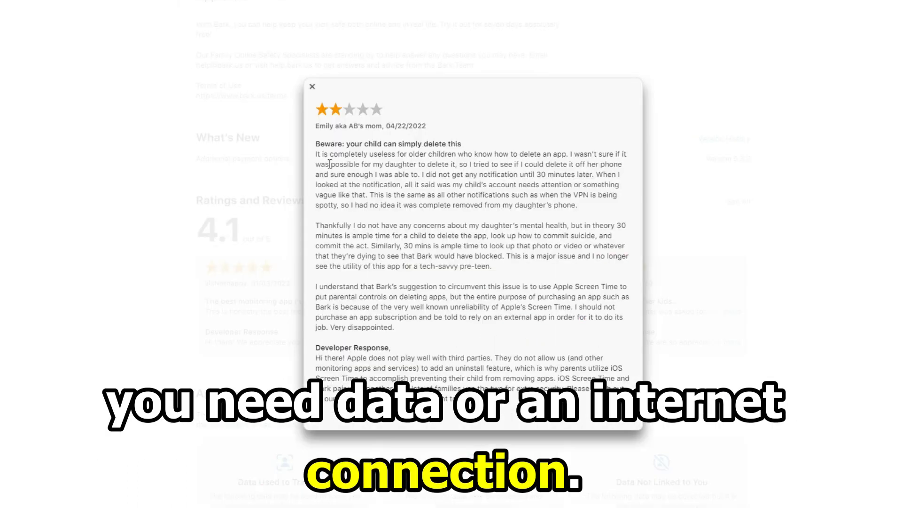
- Close the full two-star Bark review about kids deleting the app
left_click(313, 86)
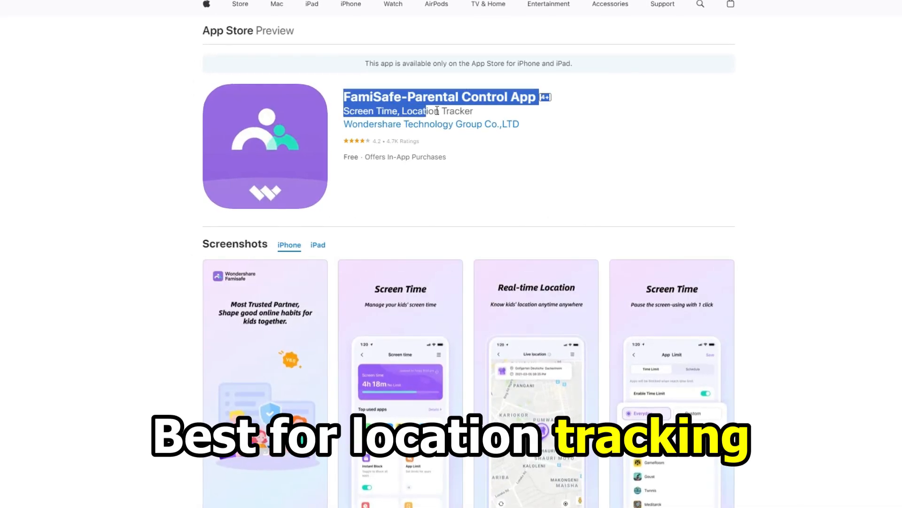
- Swipe through FamiSafe's screenshot carousel
scroll("up", 3)
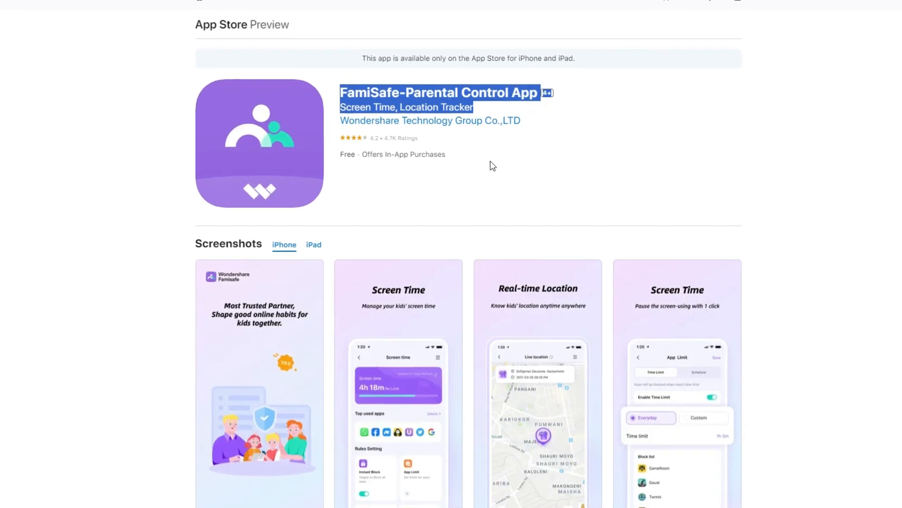
scroll("down", 3)
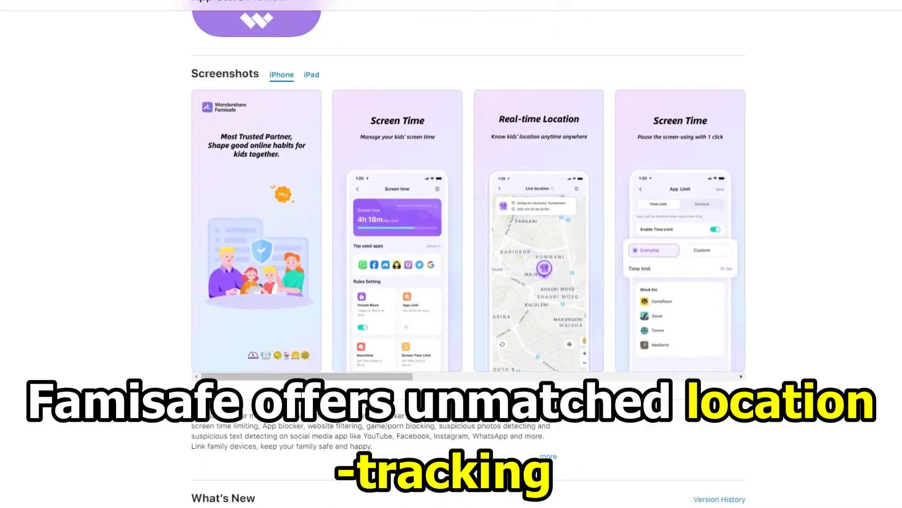
scroll("right", 3)
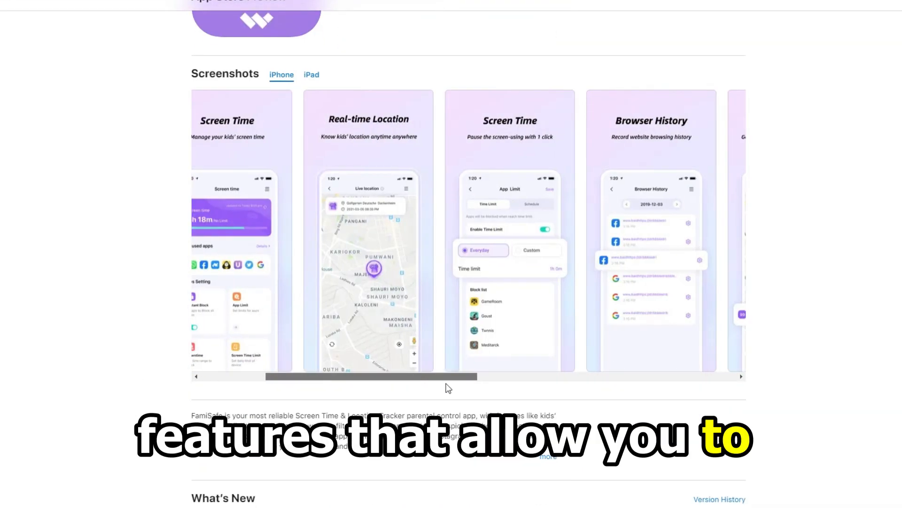
scroll("right", 3)
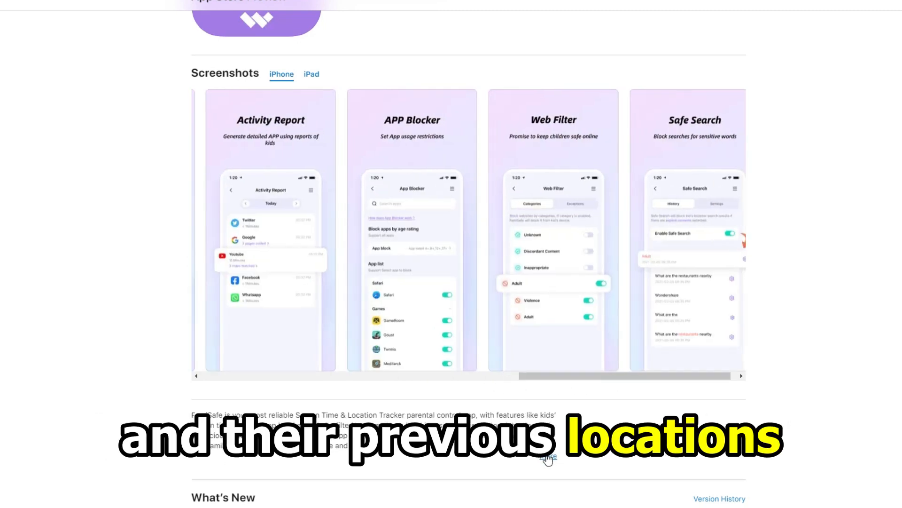
- Scroll through FamiSafe's description down to its 4.2-star Ratings and Reviews
scroll("down", 3)
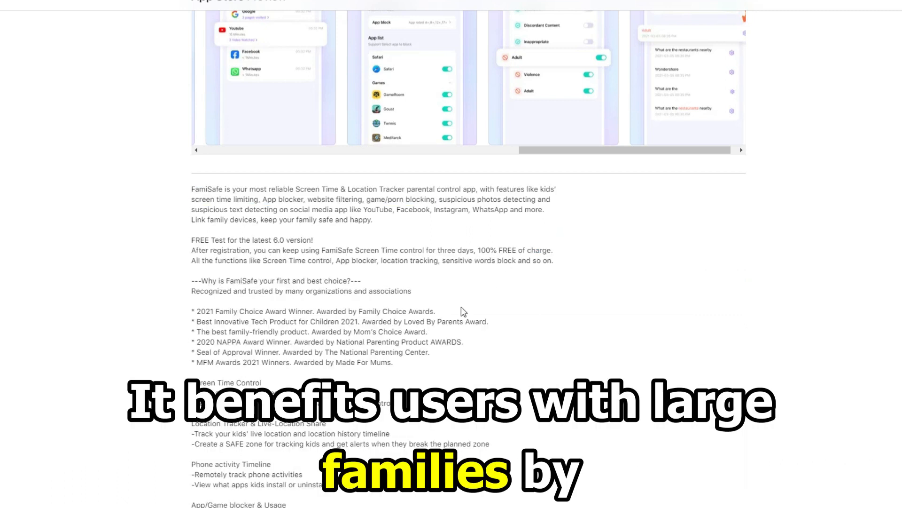
scroll("down", 3)
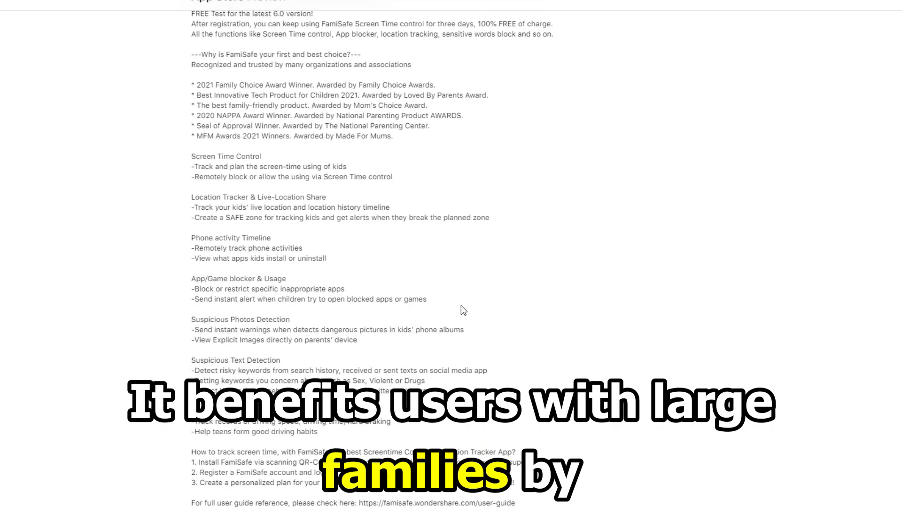
scroll("down", 3)
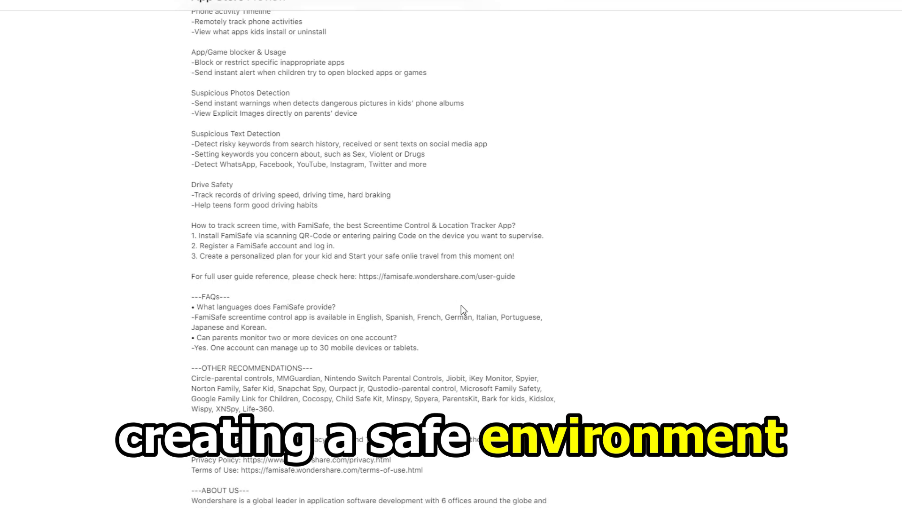
scroll("down", 3)
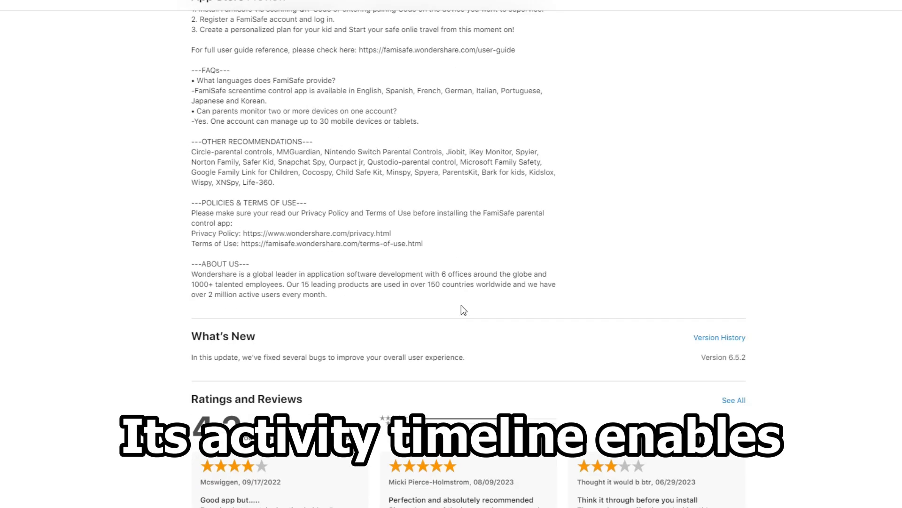
scroll("down", 3)
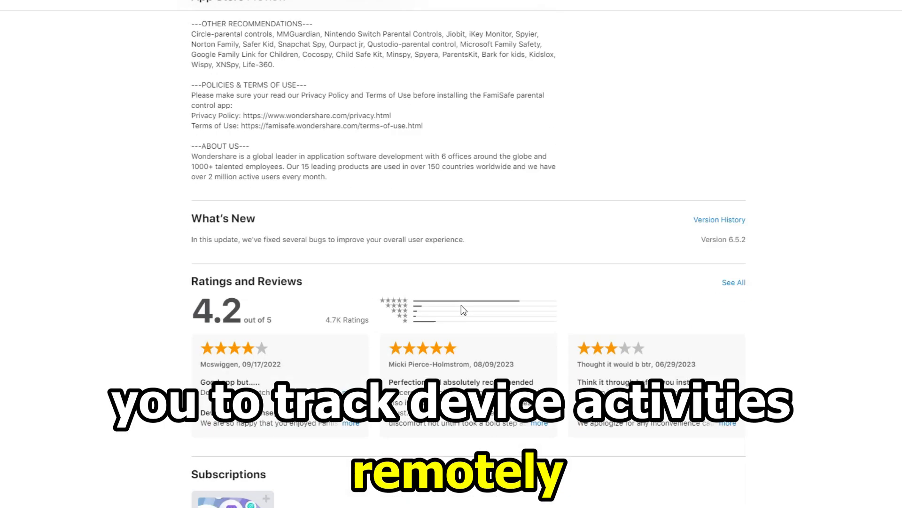
scroll("down", 3)
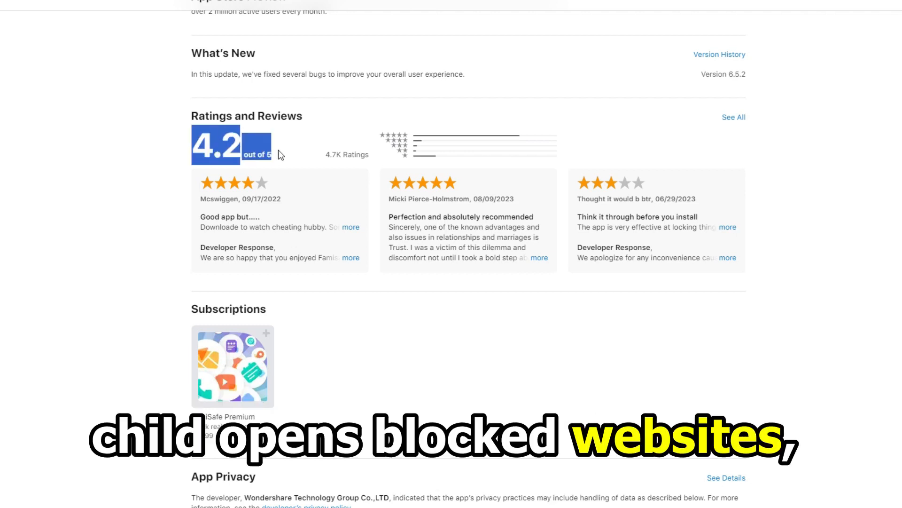
- Read the four-star and five-star FamiSafe reviews in full, then scroll to App Privacy
left_click(350, 227)
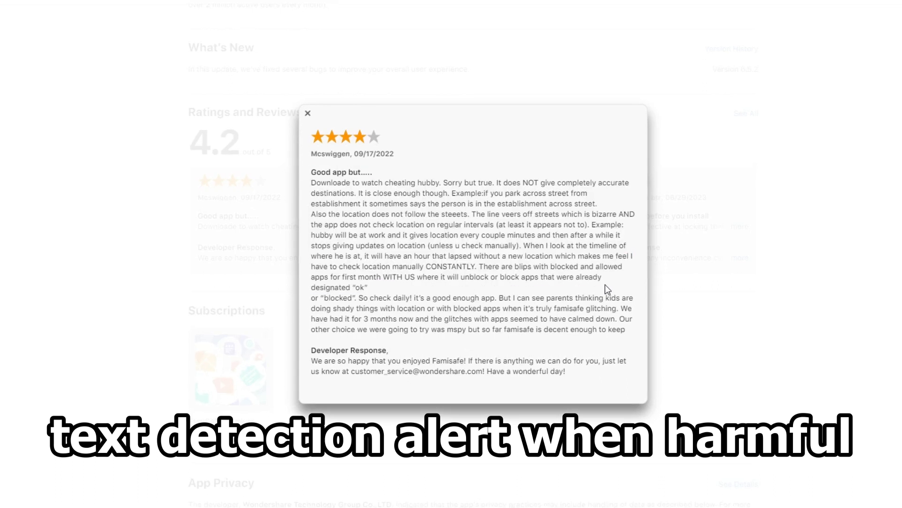
left_click(307, 113)
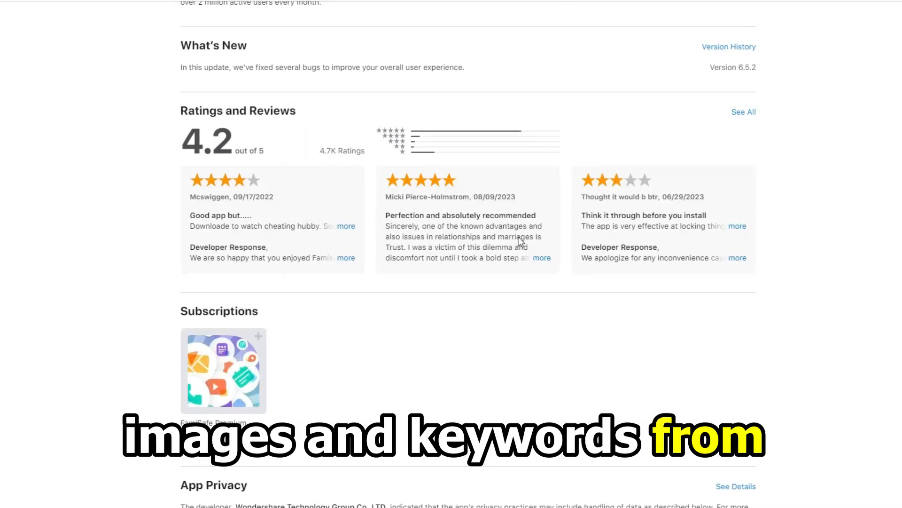
left_click(541, 257)
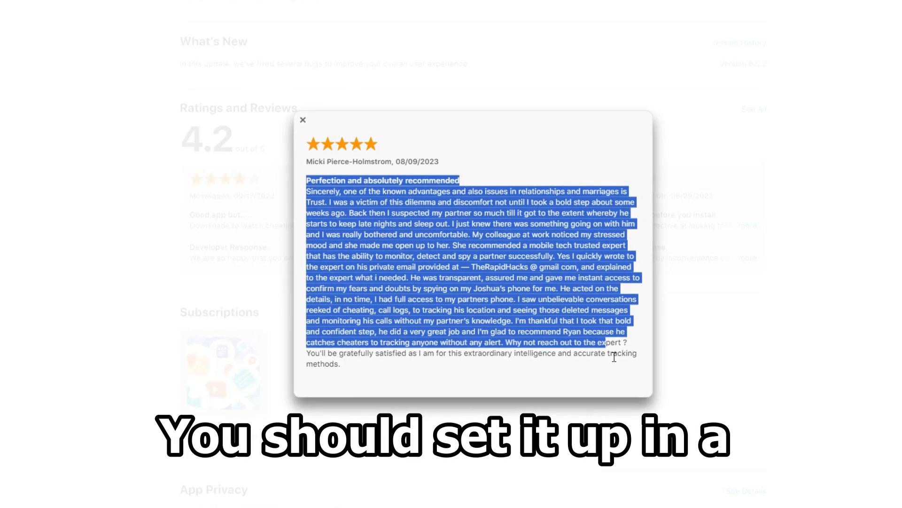
left_click(303, 120)
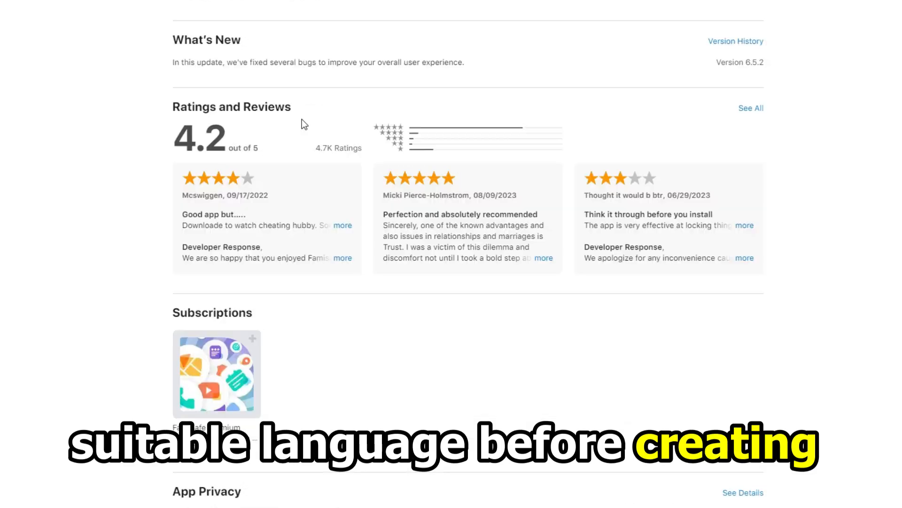
scroll("down", 3)
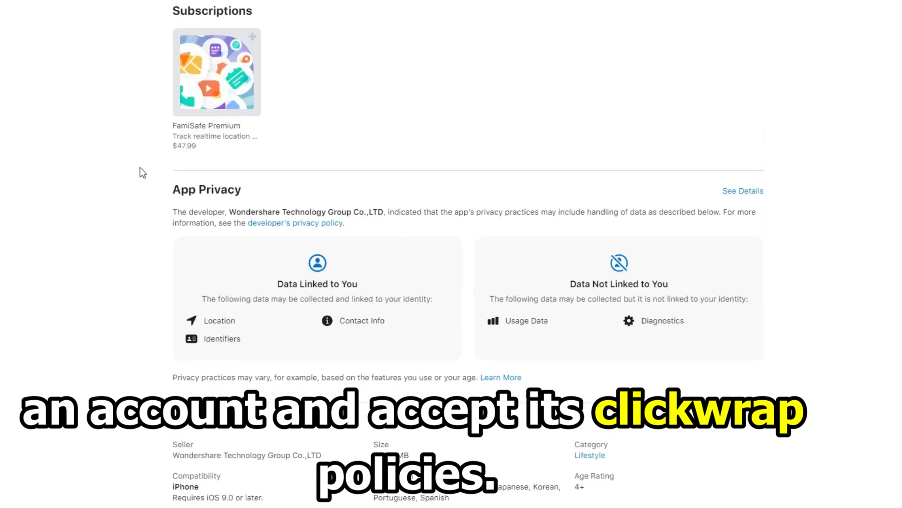
double_click(206, 189)
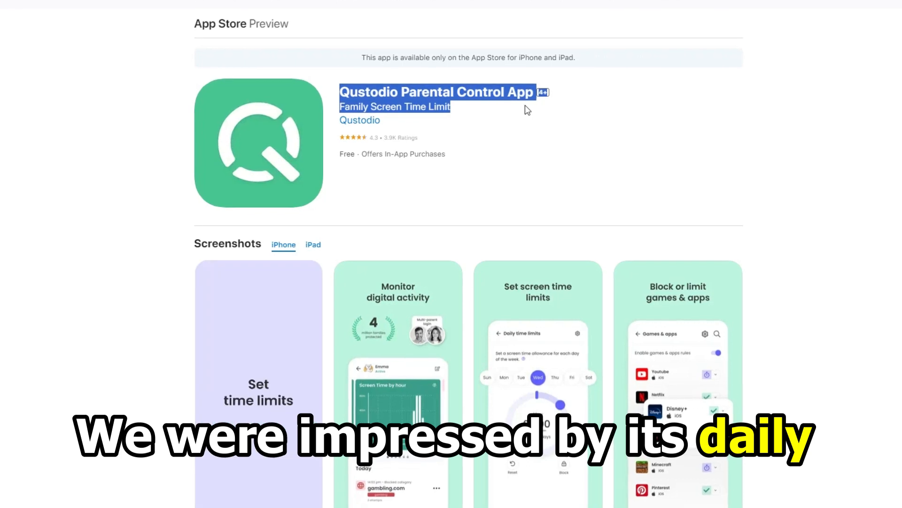
- Scroll down to Qustodio's screenshots section
scroll("down", 3)
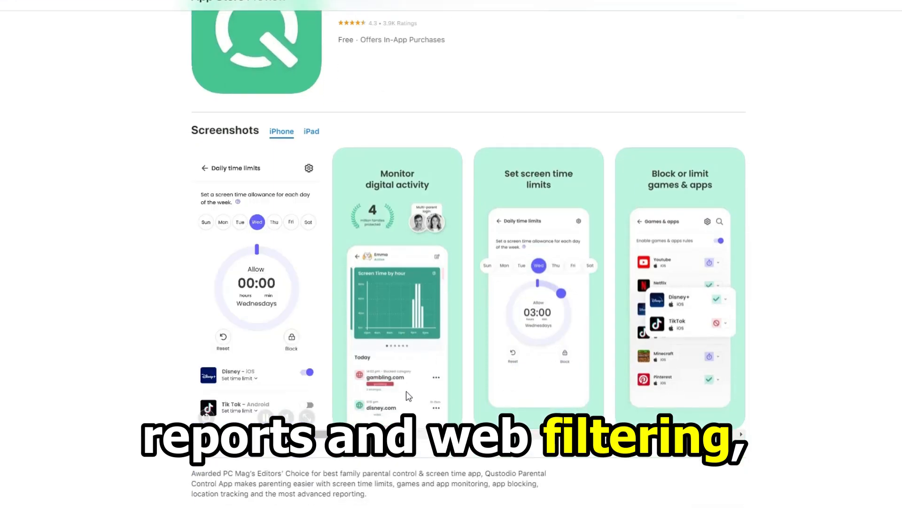